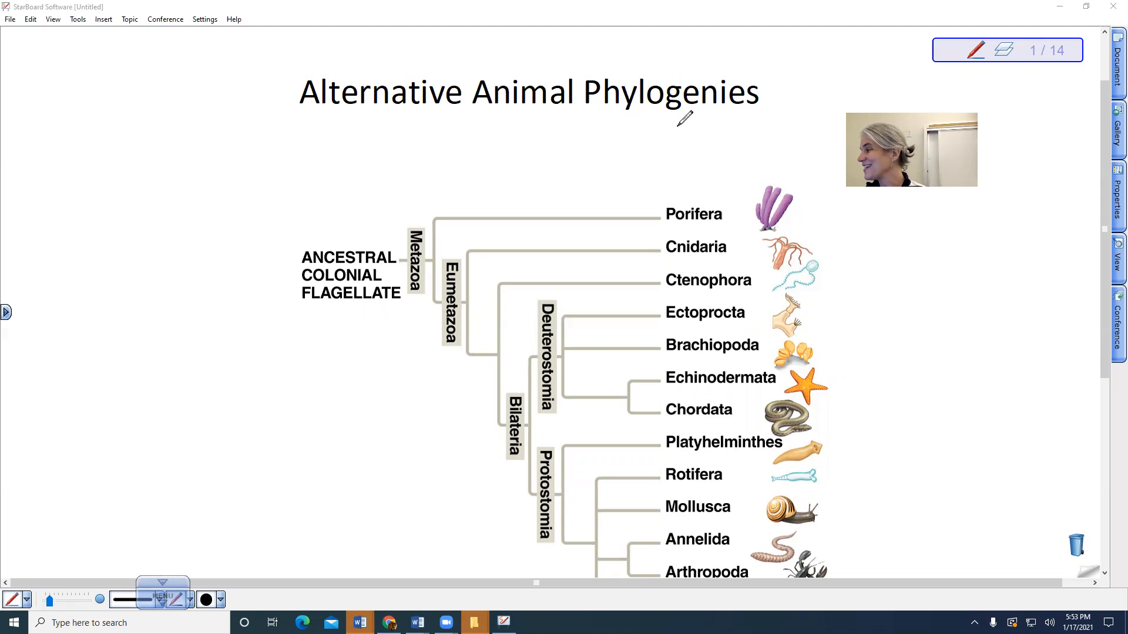
# Scroll the slide down so the full tree, Porifera to Nematoda, is visible.
pyautogui.scroll(-3)
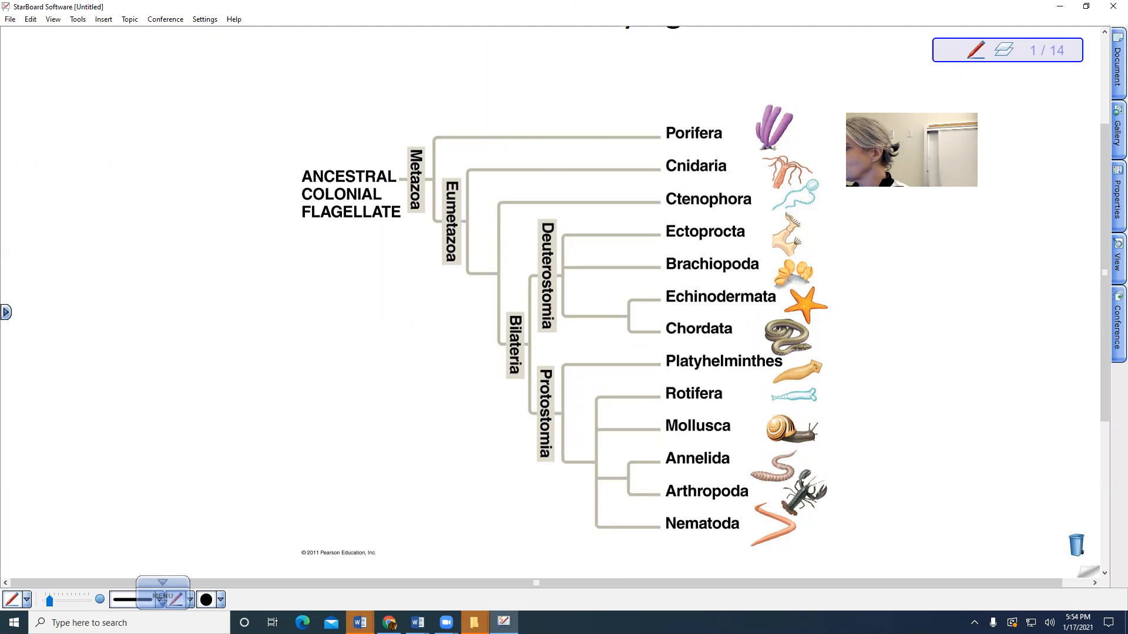
# Draw a pen line across the Ctenophora name to strike it through.
pyautogui.moveTo(684, 200); pyautogui.dragTo(748, 200)
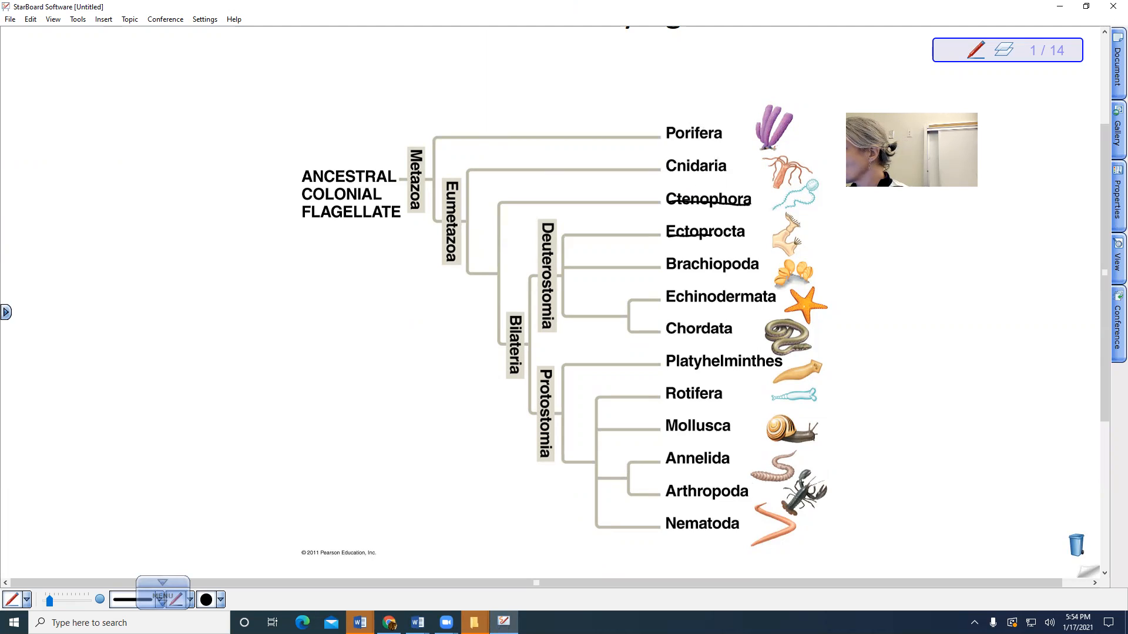
pyautogui.moveTo(754, 223)
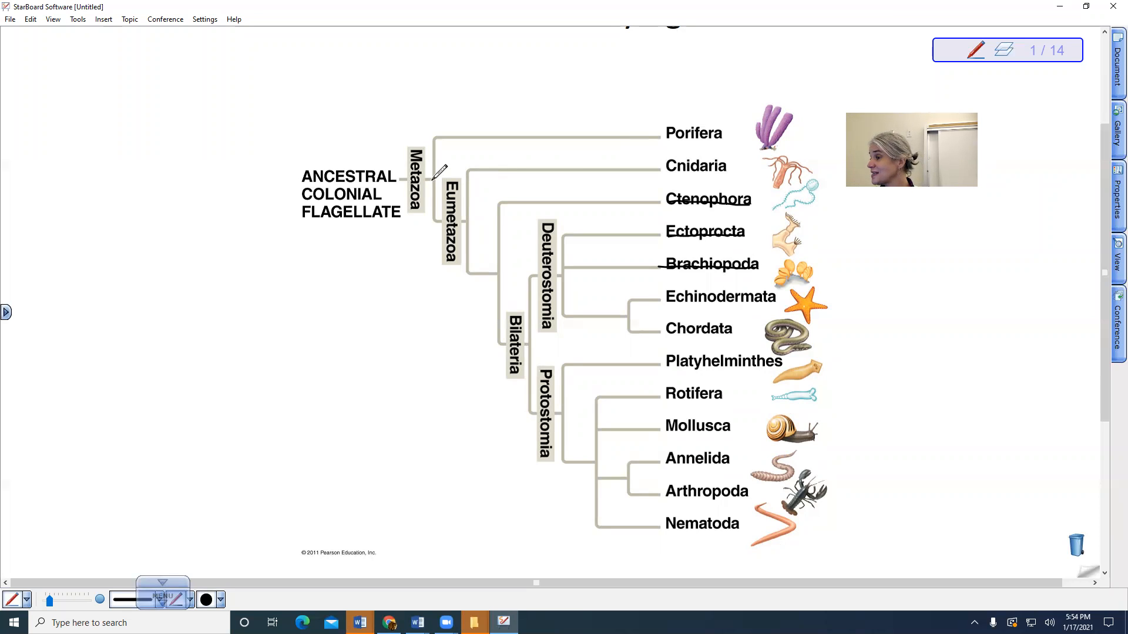
pyautogui.moveTo(407, 159)
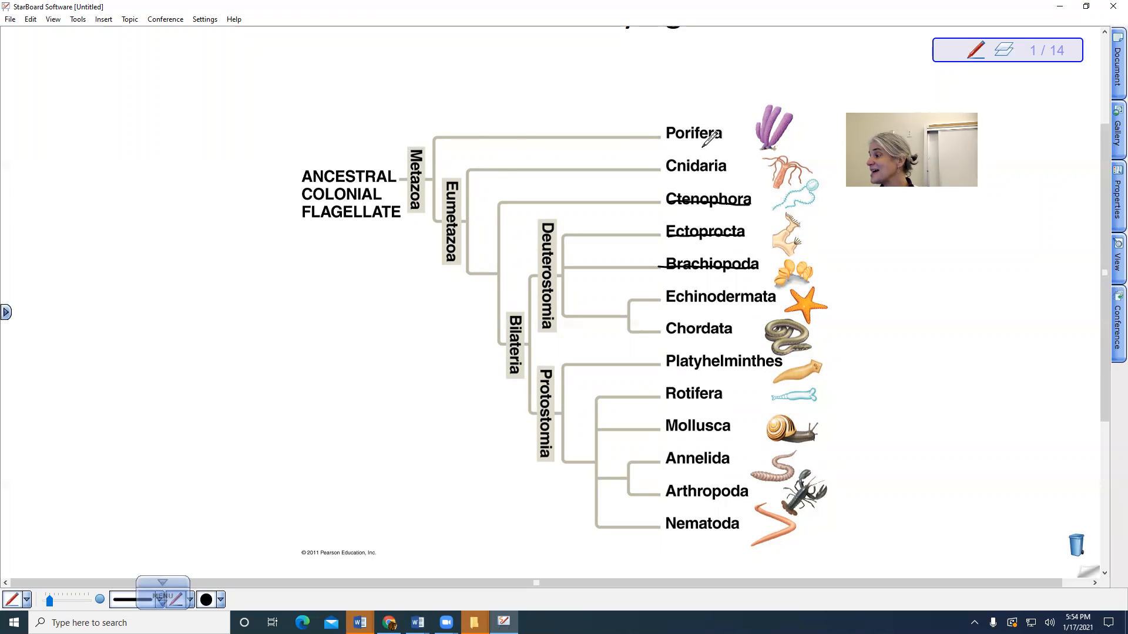
pyautogui.moveTo(752, 475)
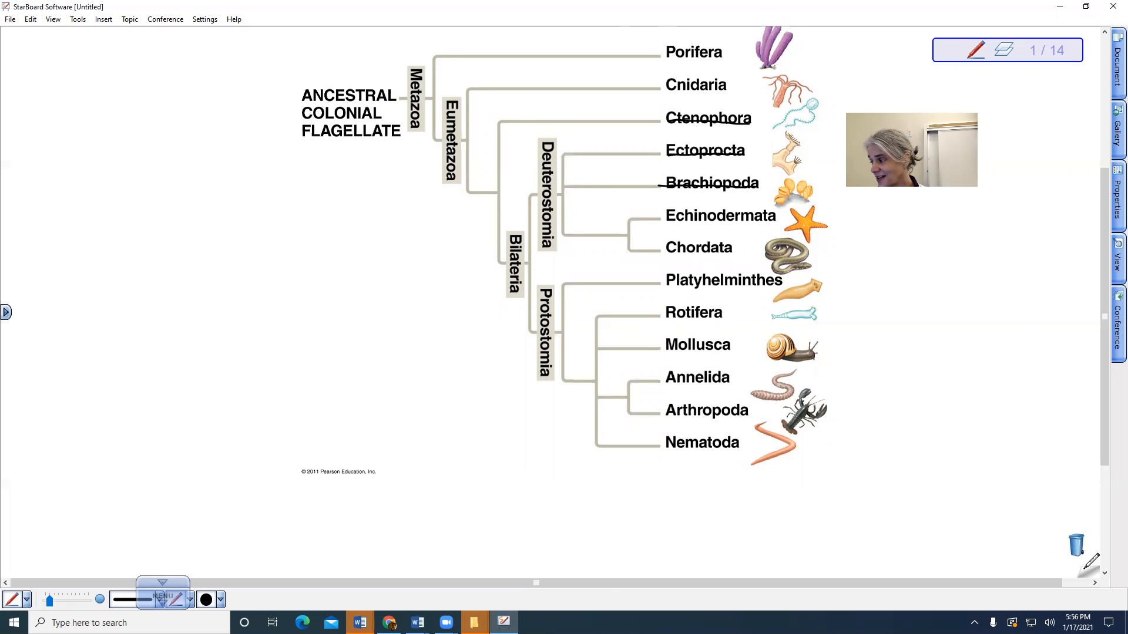
# Advance to the next page showing the Acoela and Lophotrochozoa phylogeny.
pyautogui.click(1007, 49)
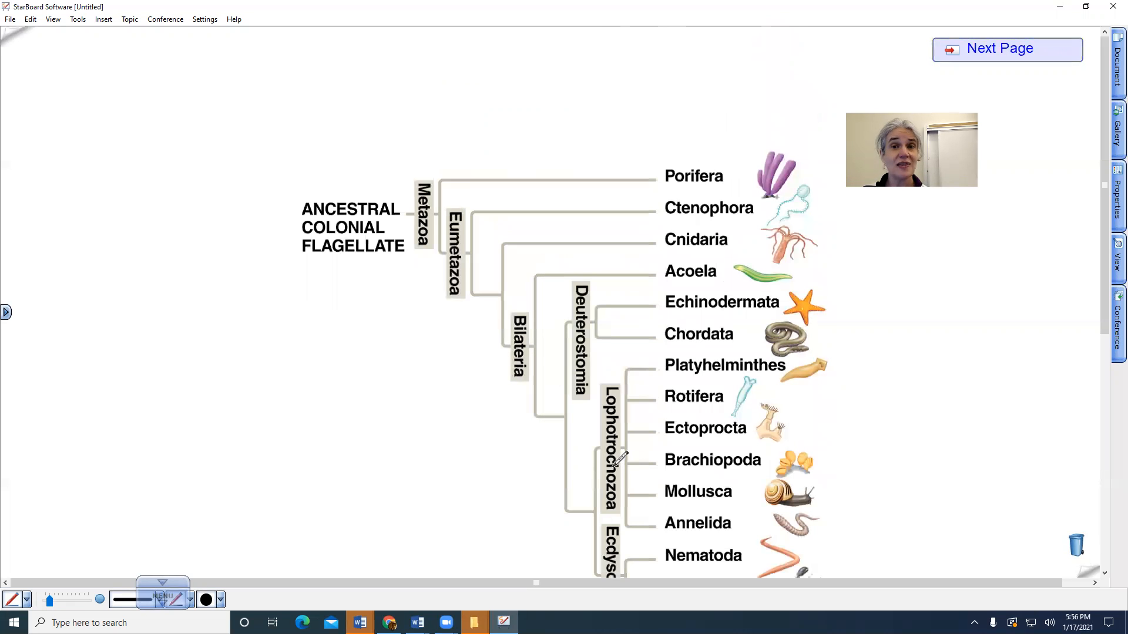